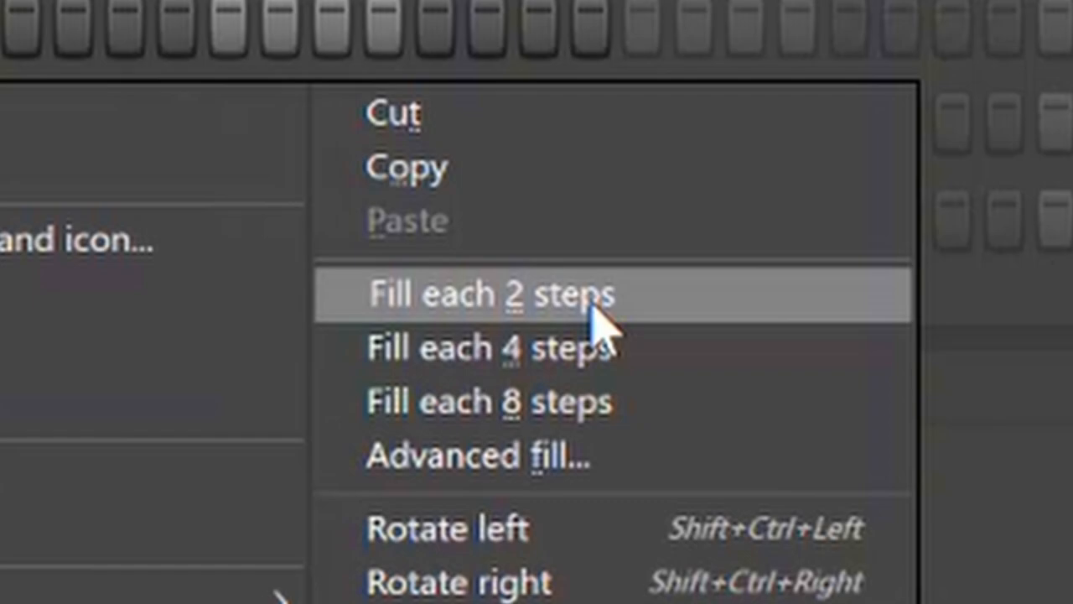
- Fill the hi-hat channel with a hit on every second step
{"action": "left_click", "coordinate": [495, 295]}
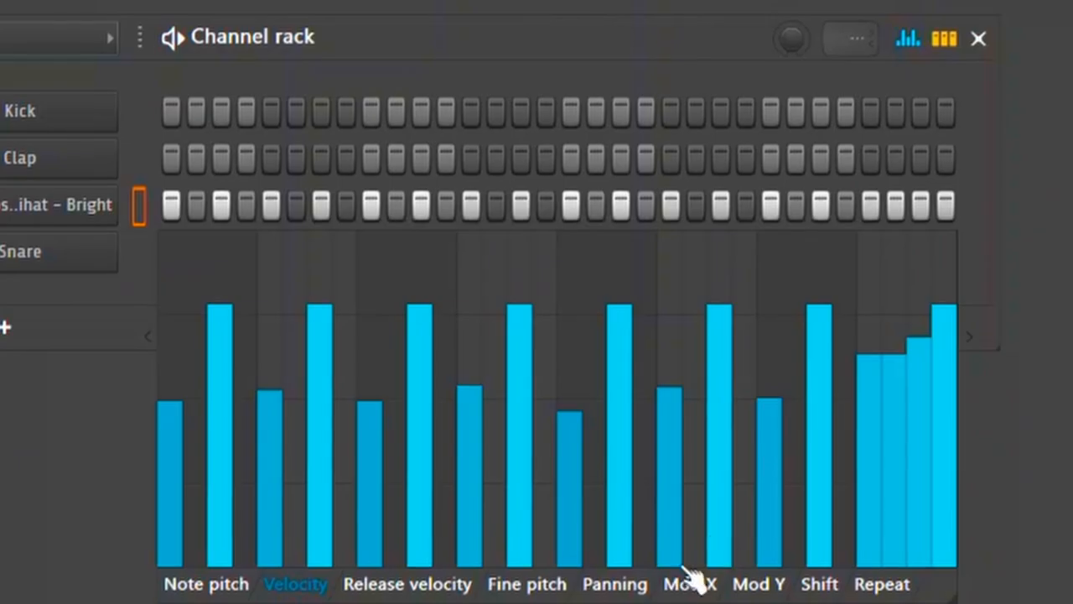
- Switch the hi-hat graph editor to Panning to set alternating left/right values
{"action": "left_click", "coordinate": [616, 583]}
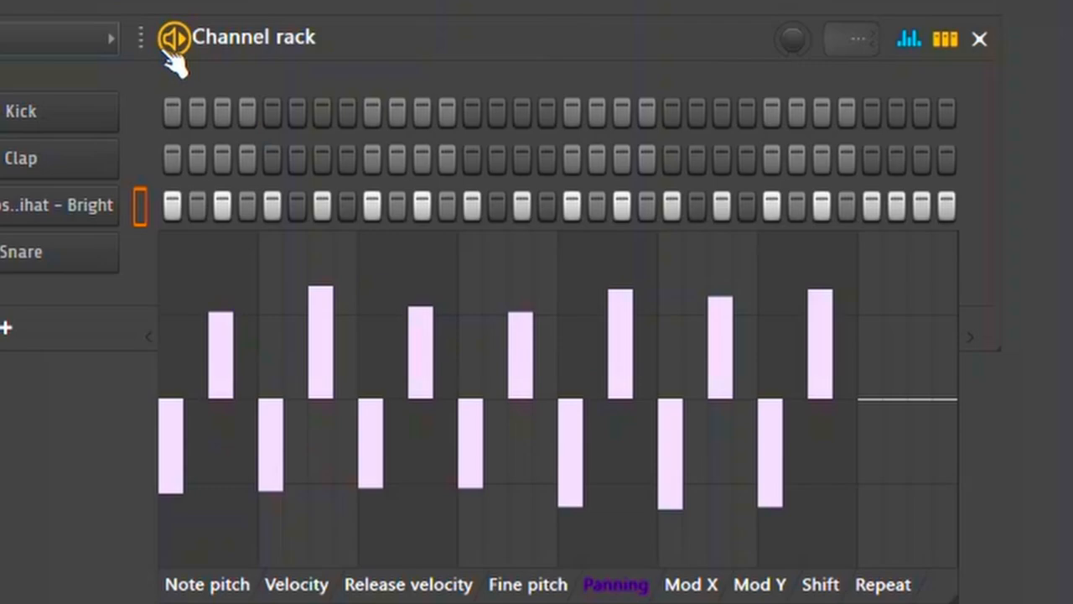